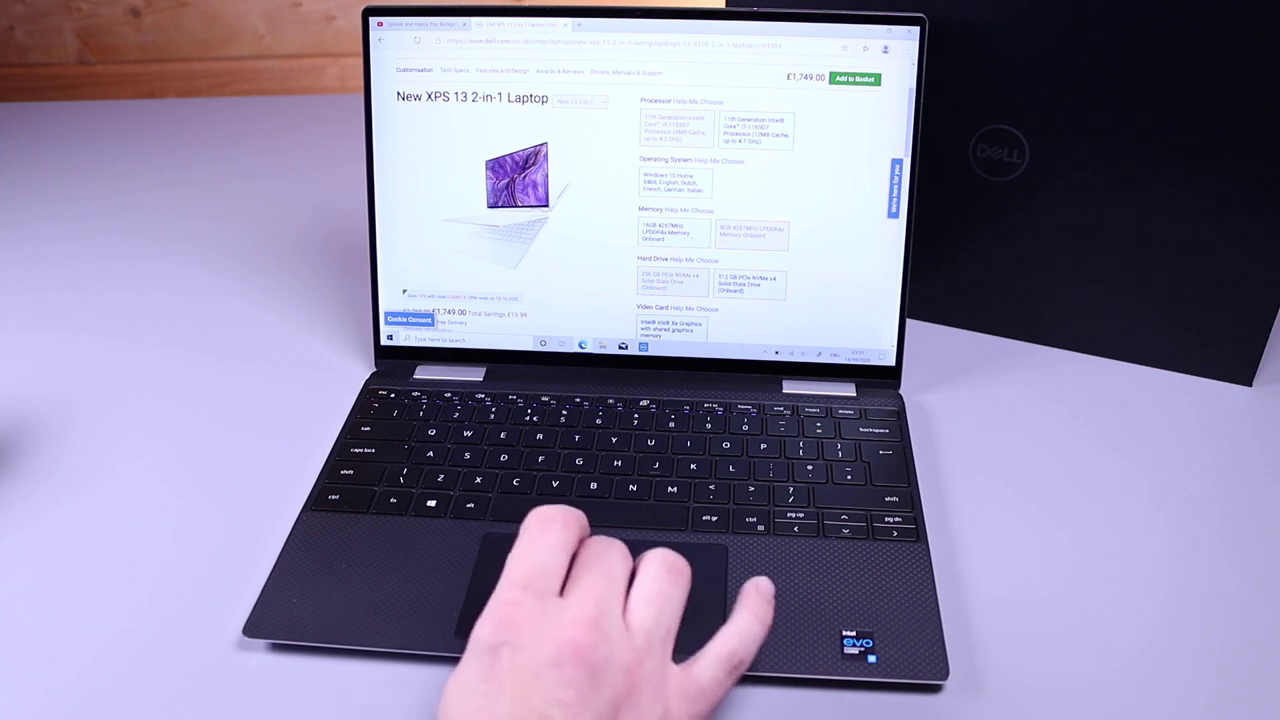
scroll("down", 3)
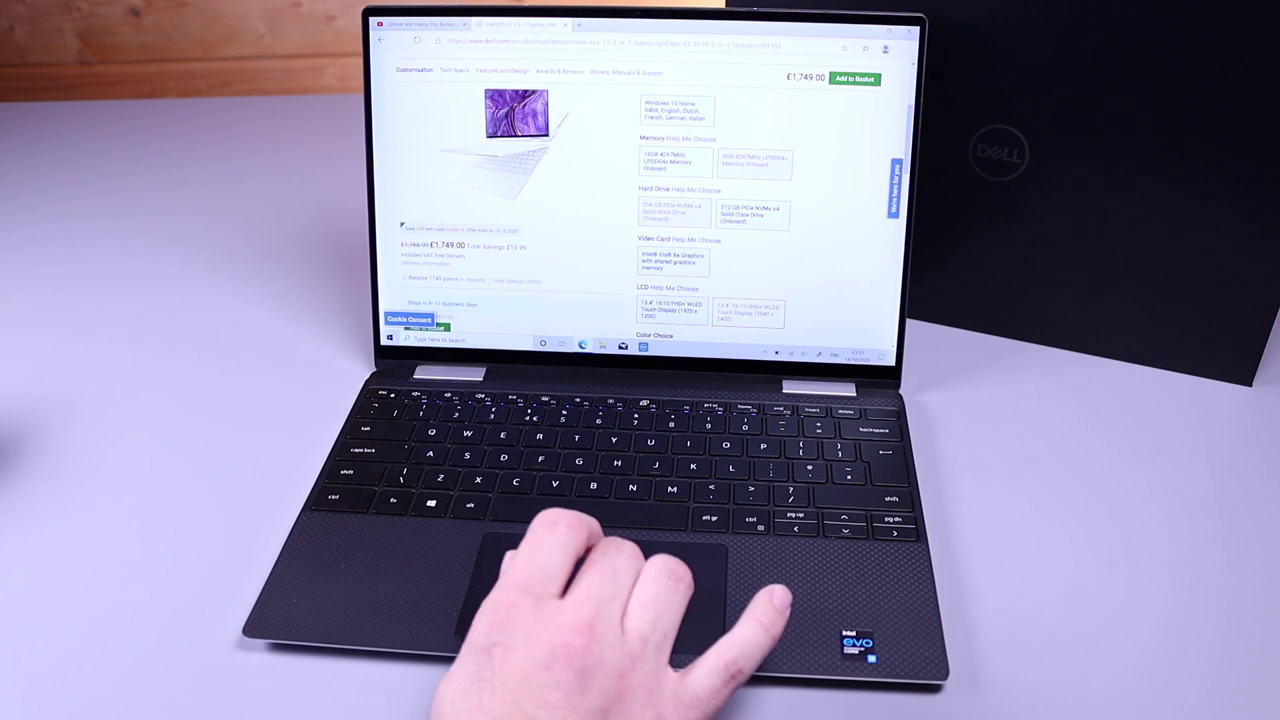